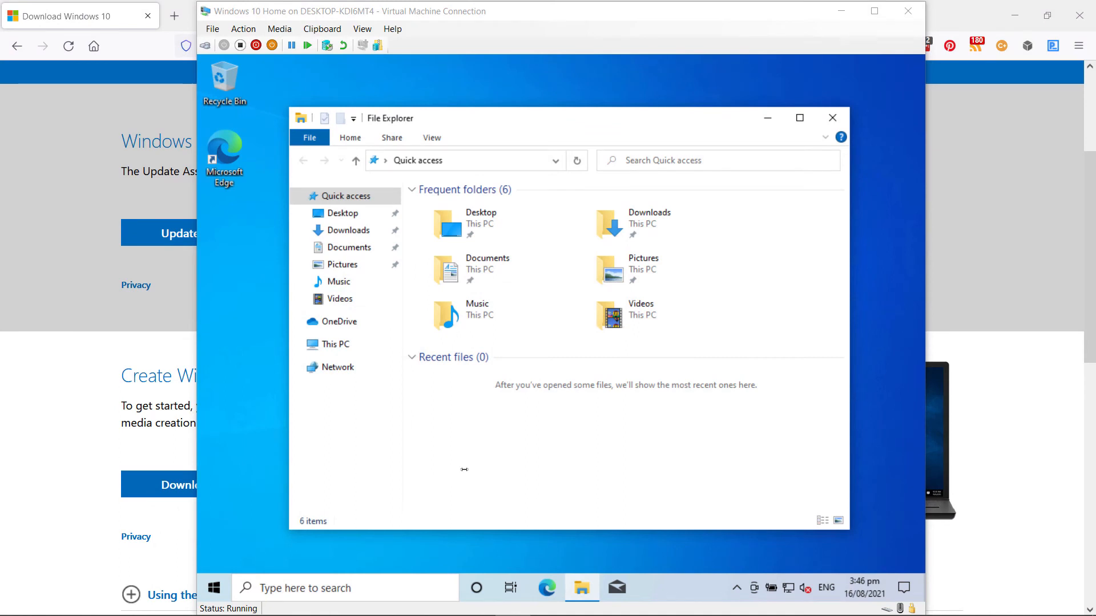
pyautogui.moveTo(748, 241)
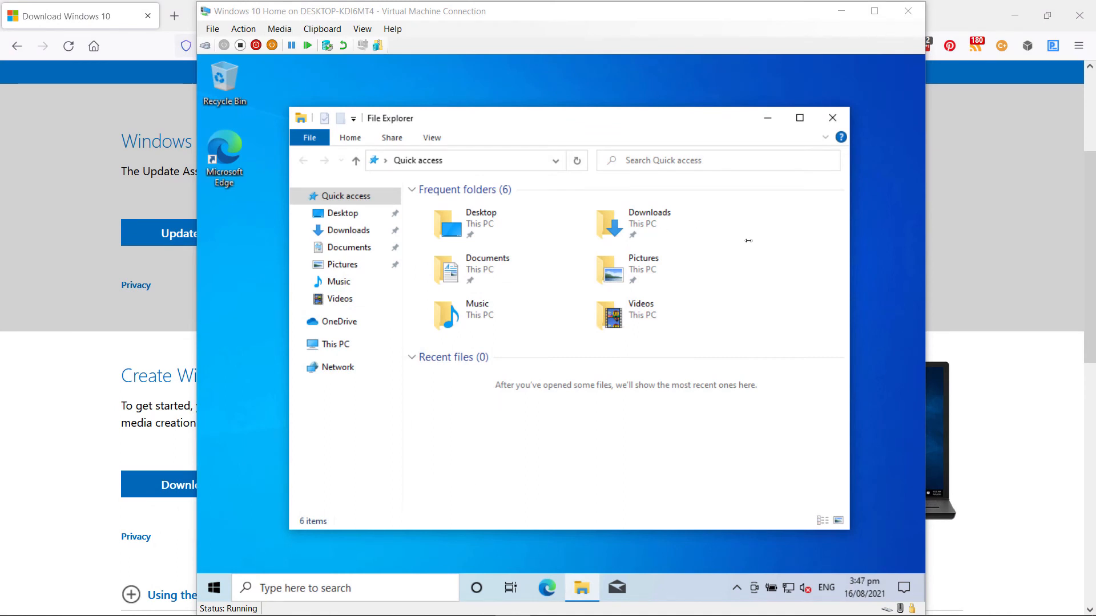
pyautogui.moveTo(643, 220)
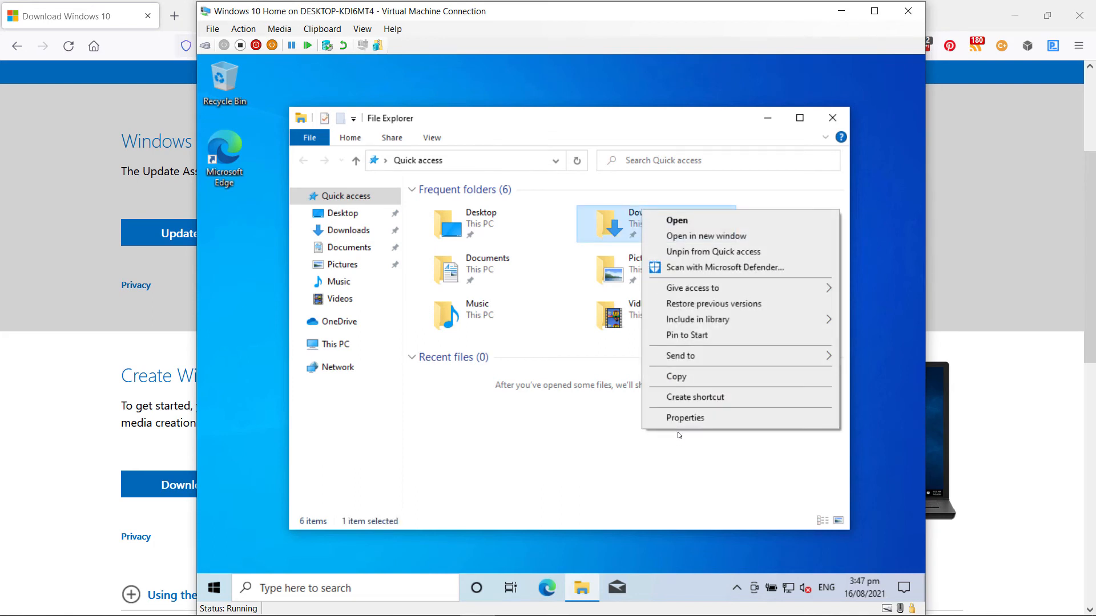
# Step: Share the Downloads folder on the network through its Properties Sharing wizard
pyautogui.click(685, 418)
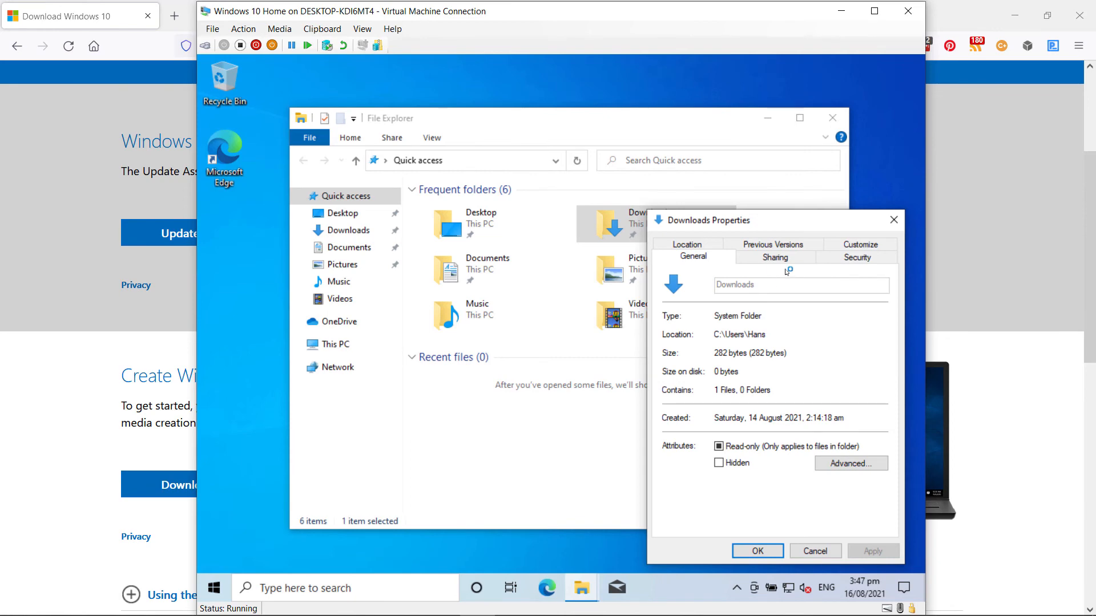
pyautogui.click(774, 256)
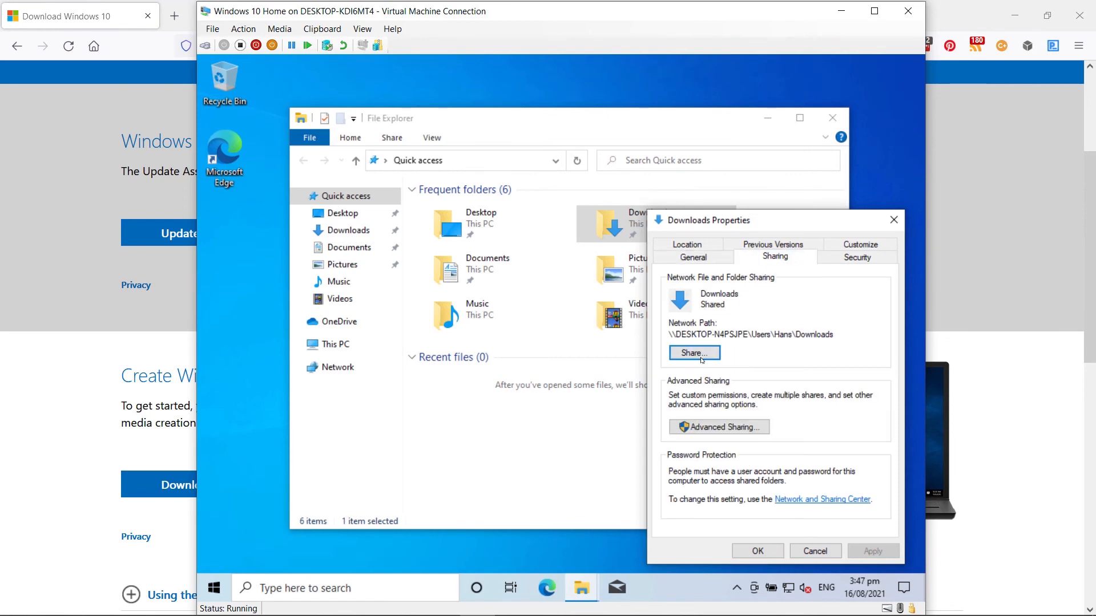
pyautogui.click(693, 352)
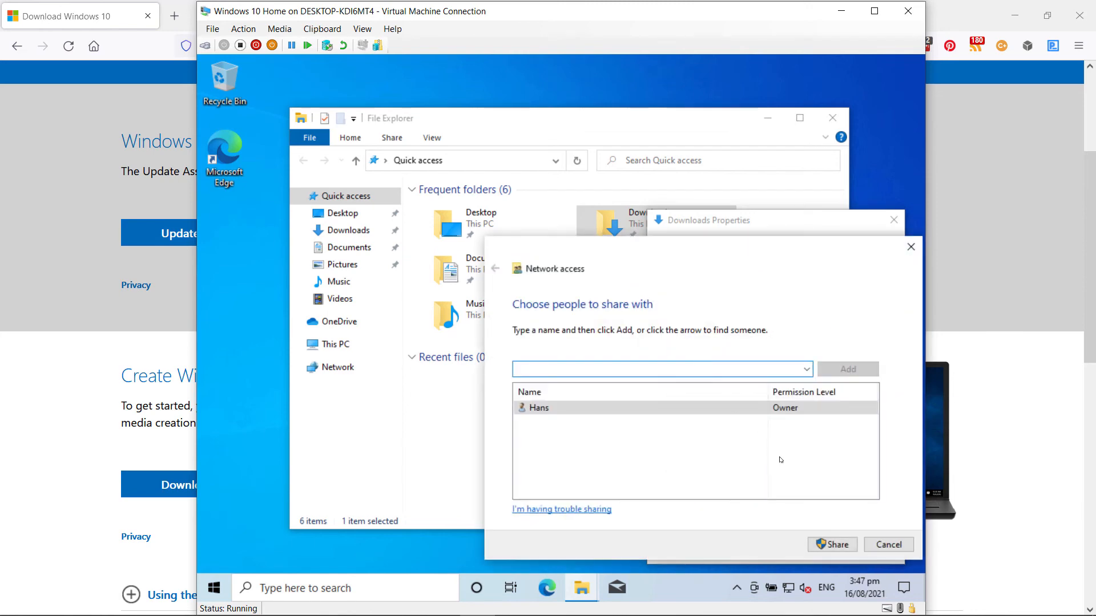
pyautogui.click(832, 545)
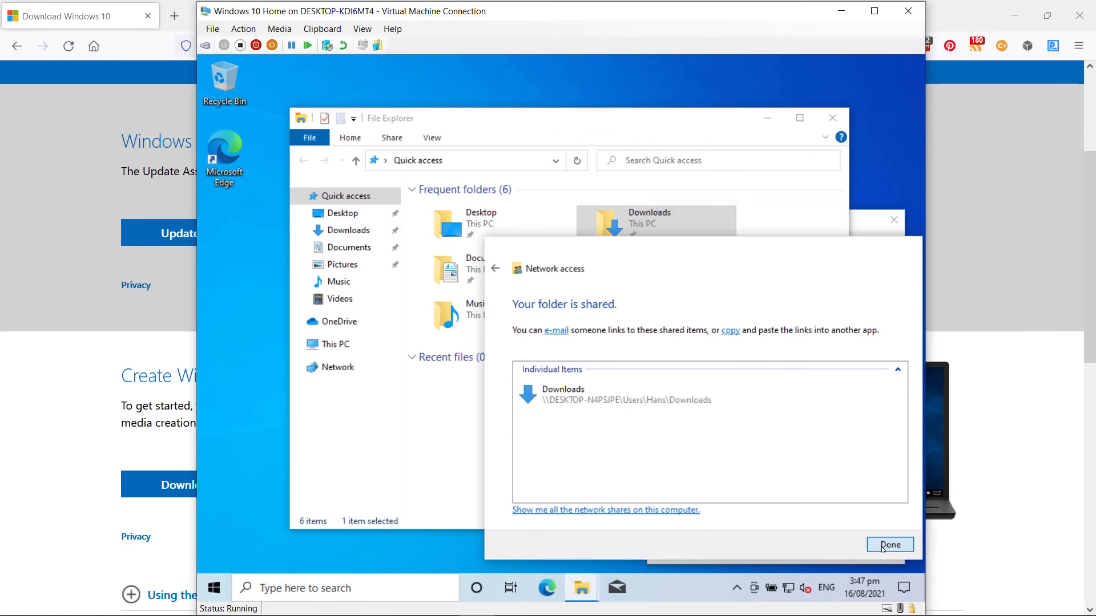
pyautogui.click(889, 545)
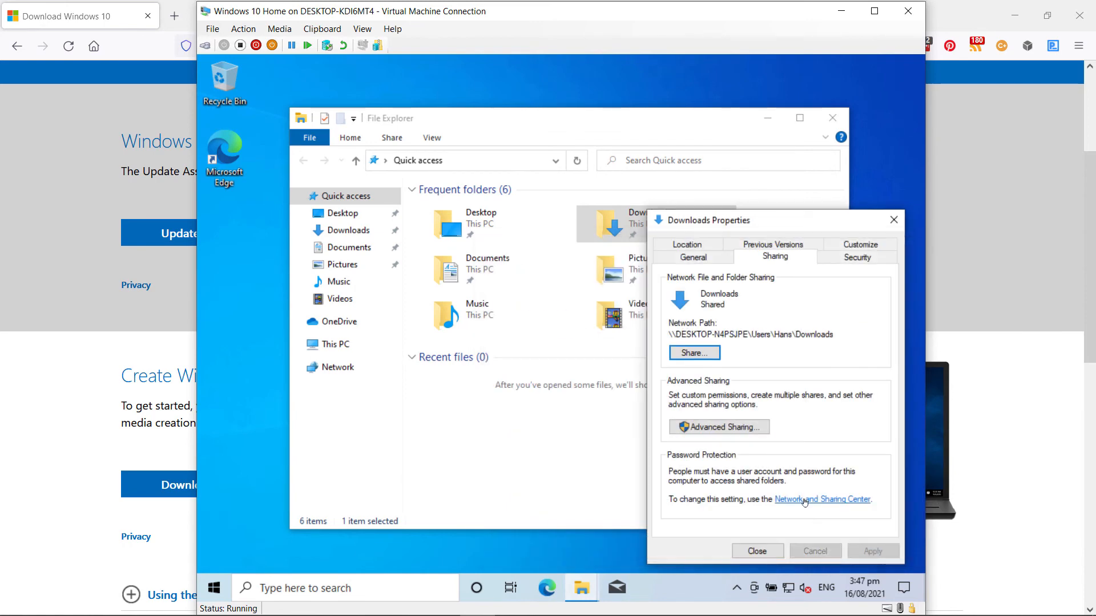
# Step: Review the private-profile advanced sharing settings in Network and Sharing Center and cancel out unchanged
pyautogui.click(821, 499)
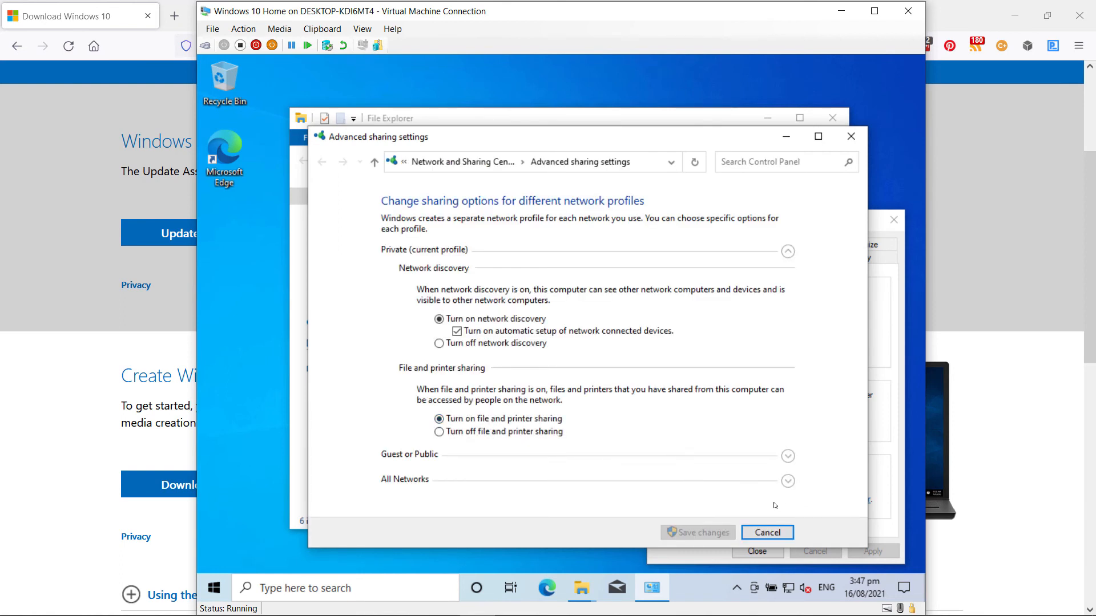
pyautogui.click(766, 532)
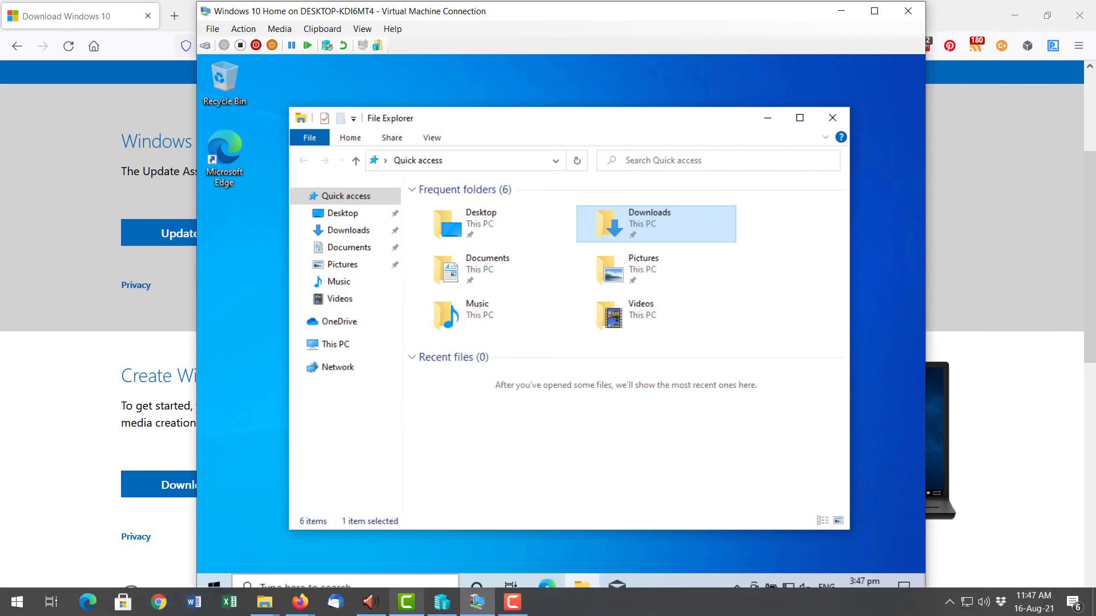
pyautogui.moveTo(263, 602)
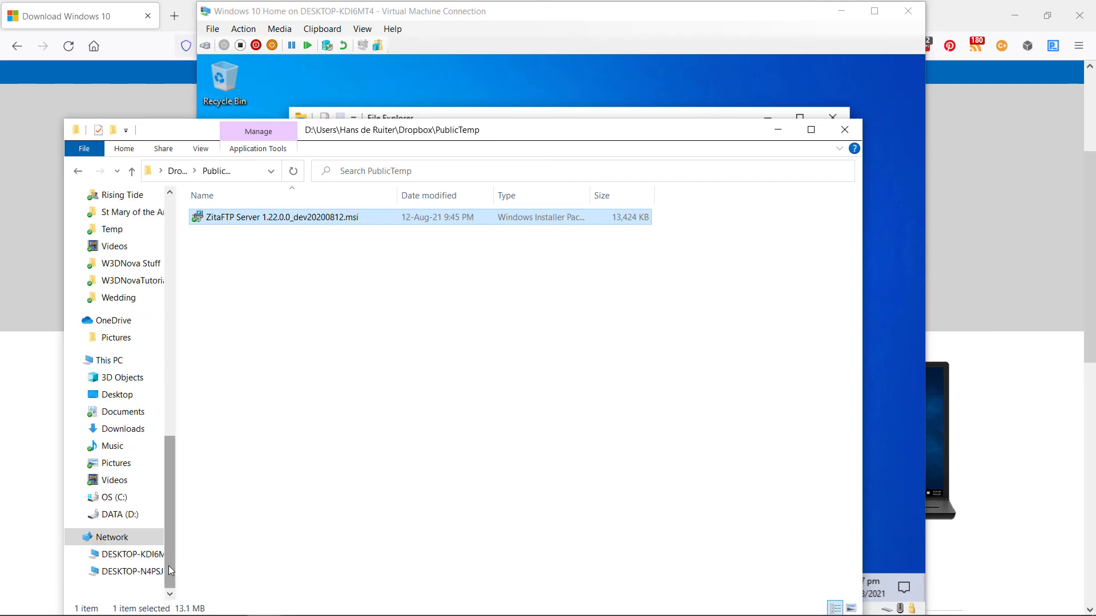
# Step: From the host, browse to the VM under Network and into its shared Users folder
pyautogui.click(134, 571)
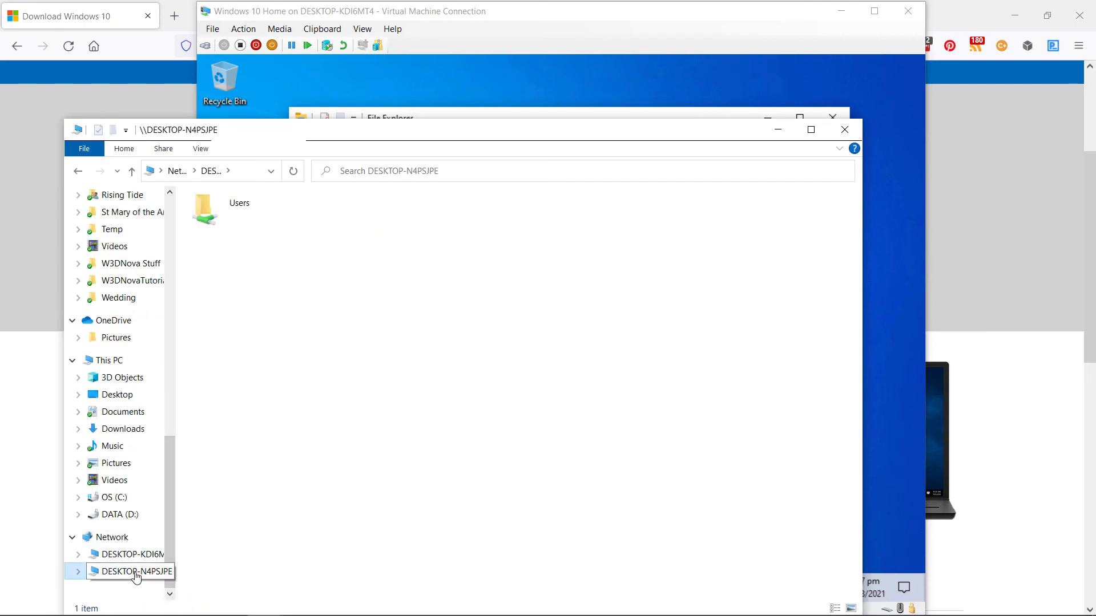
pyautogui.click(238, 209)
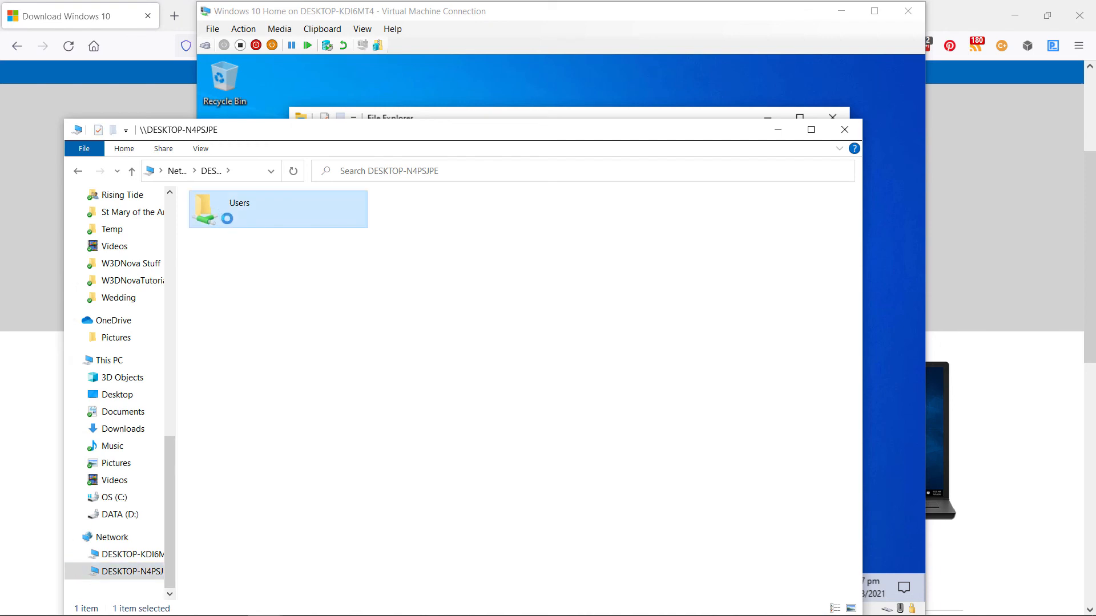
pyautogui.doubleClick(239, 210)
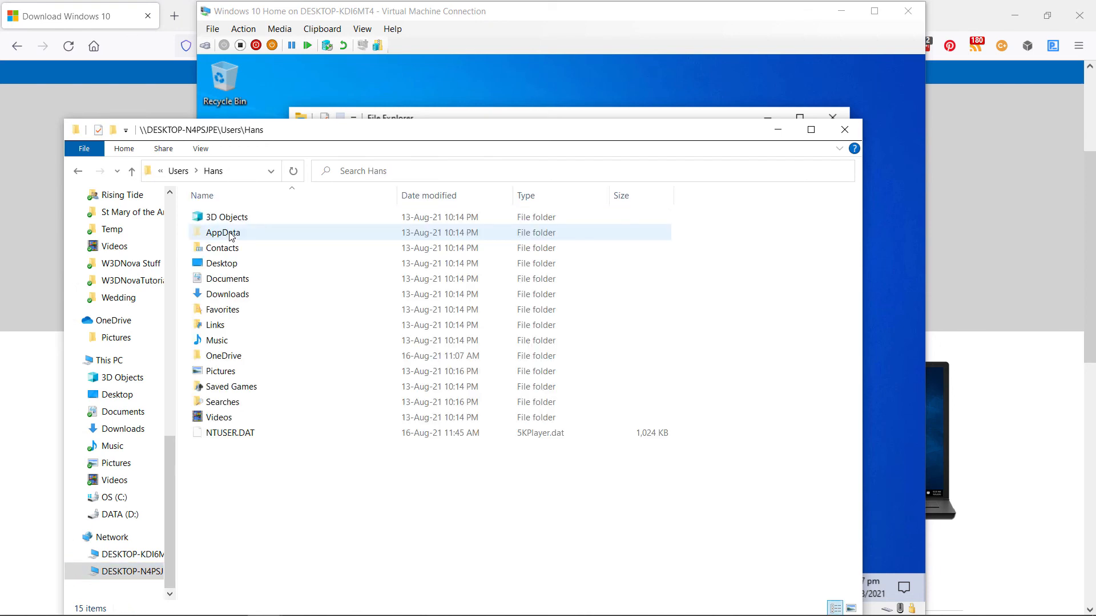
pyautogui.doubleClick(229, 293)
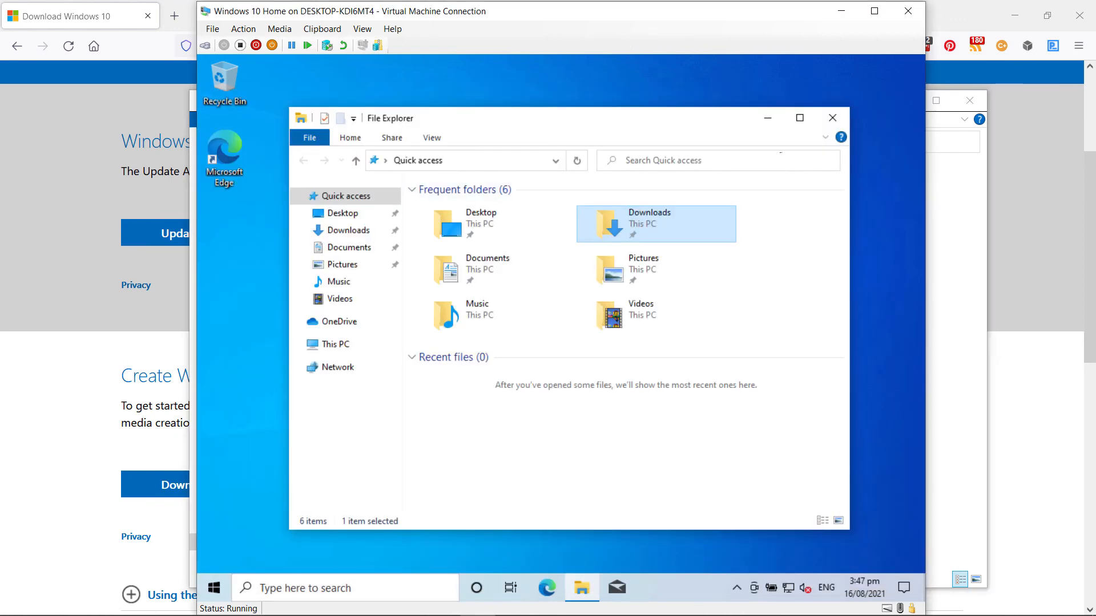
pyautogui.moveTo(832, 117)
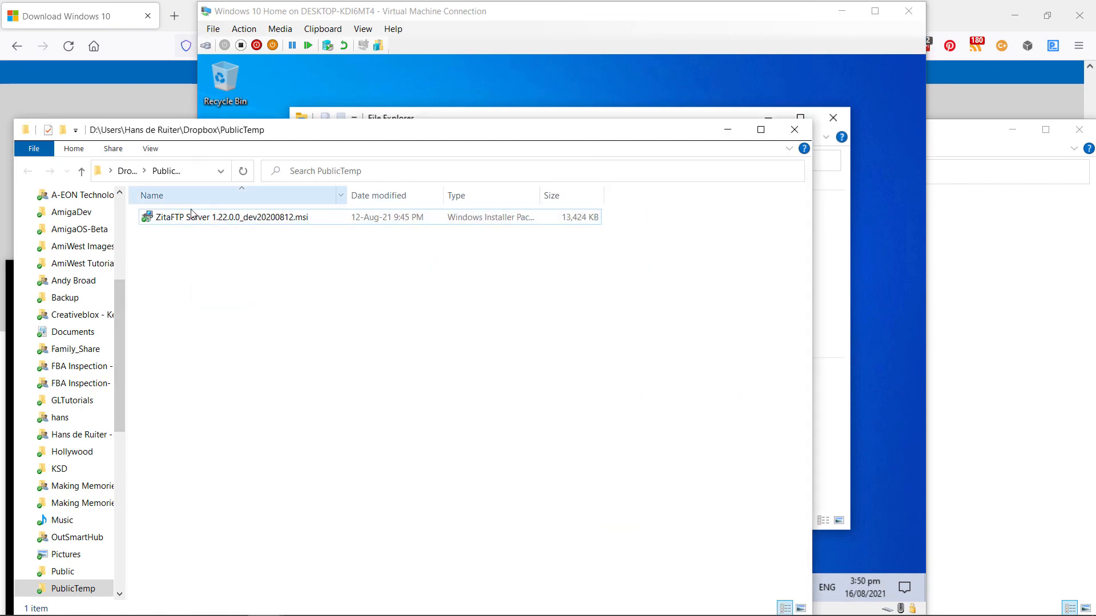
# Step: Select the ZitaFTP Server .msi installer in the host's PublicTemp folder for copying
pyautogui.click(232, 217)
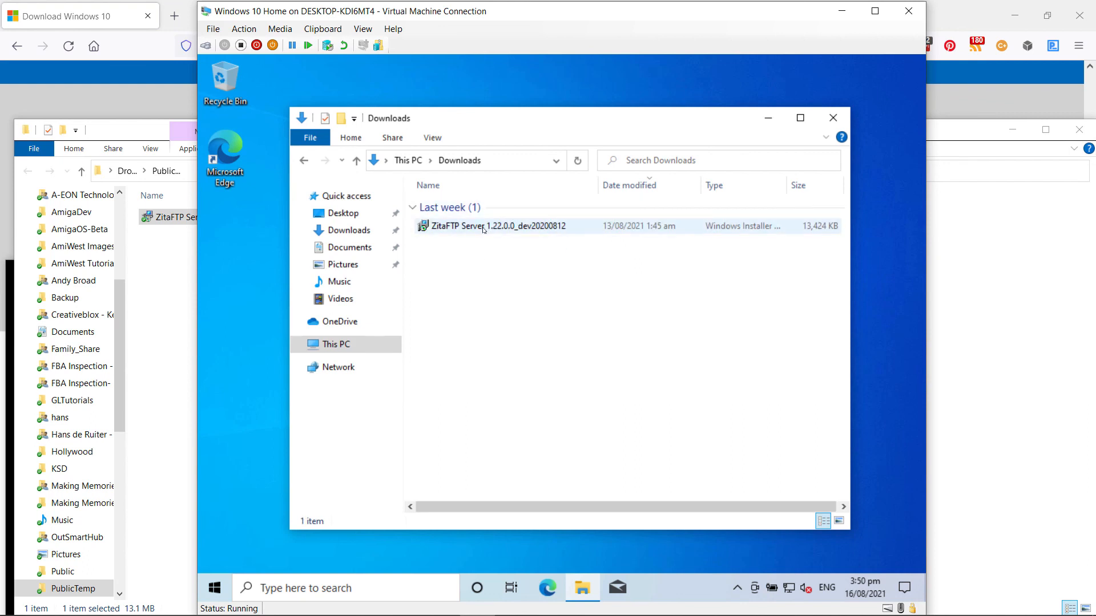
pyautogui.moveTo(493, 226)
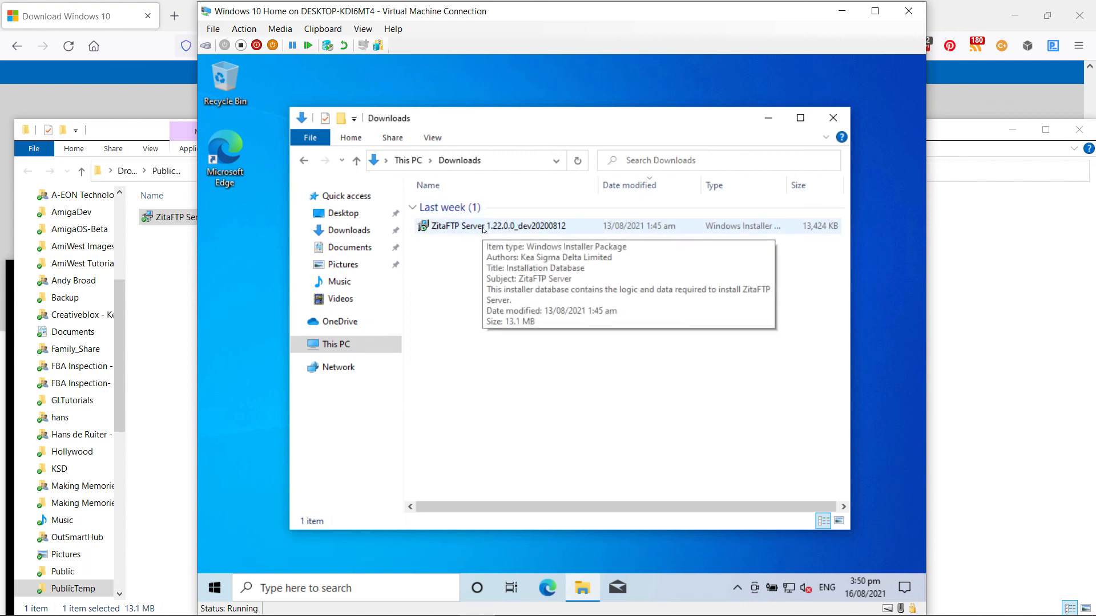